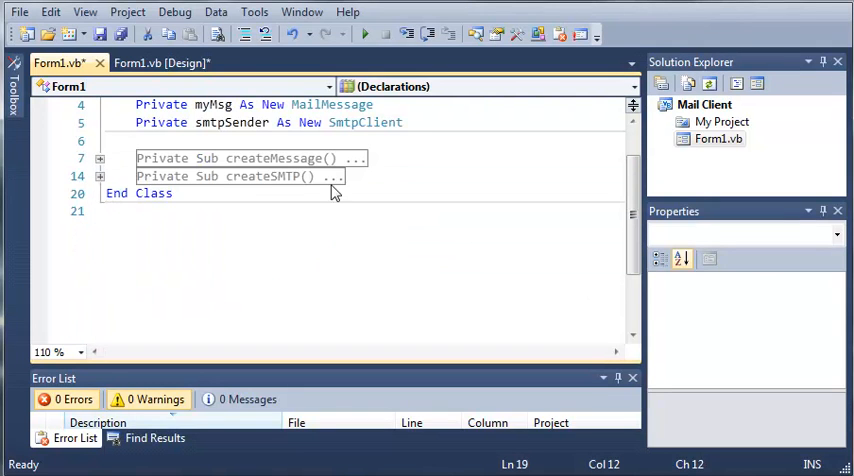
- Write Private Sub sendMessage() containing smtpSender.Send(myMsg) and begin a Try block around it
type("Private Sub s")
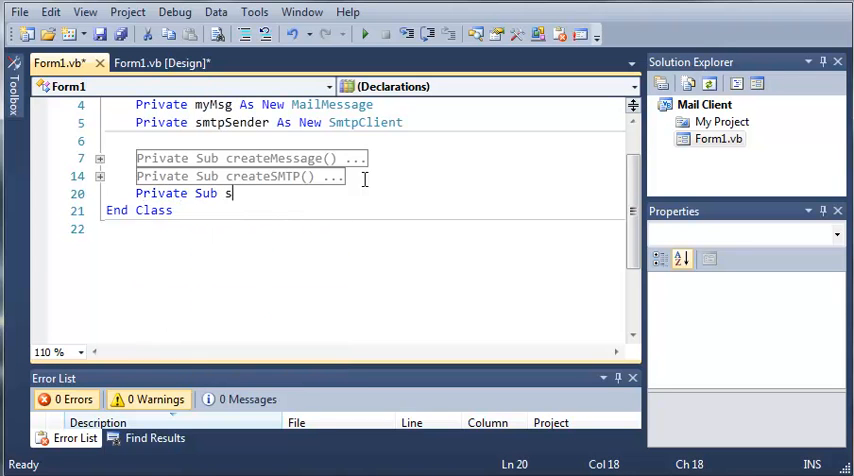
type("endMessage(")
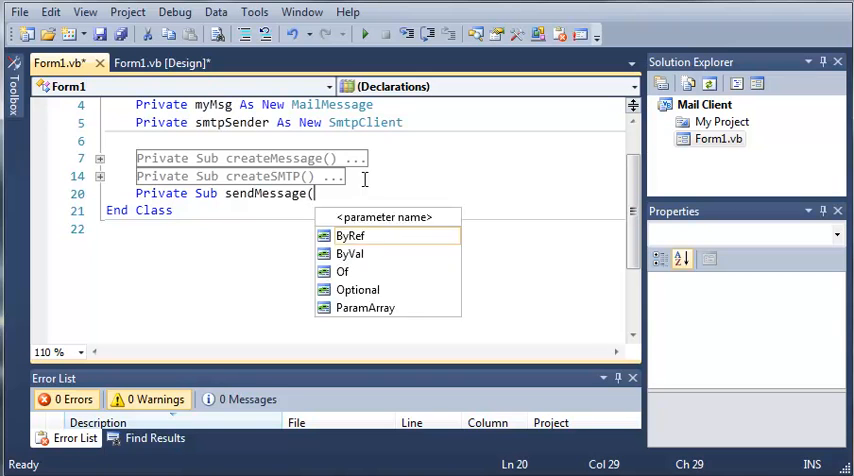
type("smtp")
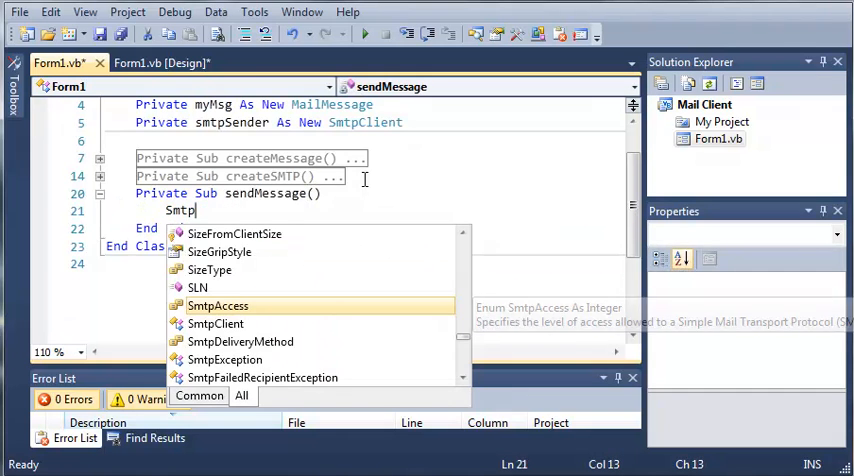
type("Sender.Send(m")
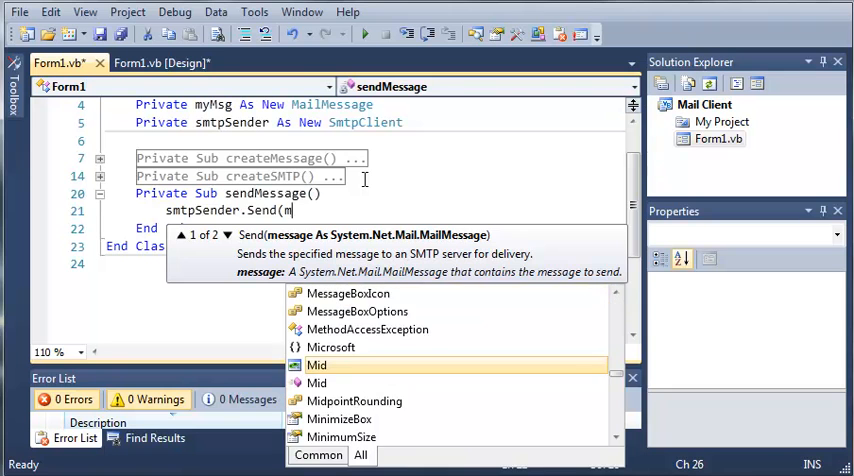
type("yMsg")
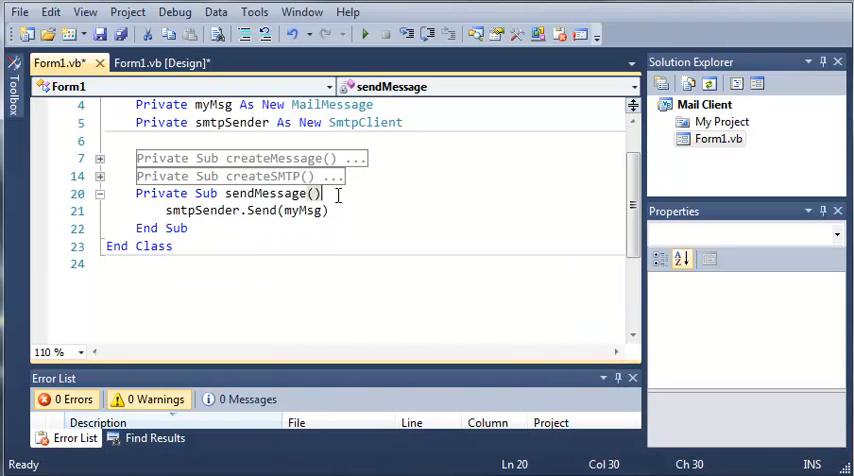
type("Try")
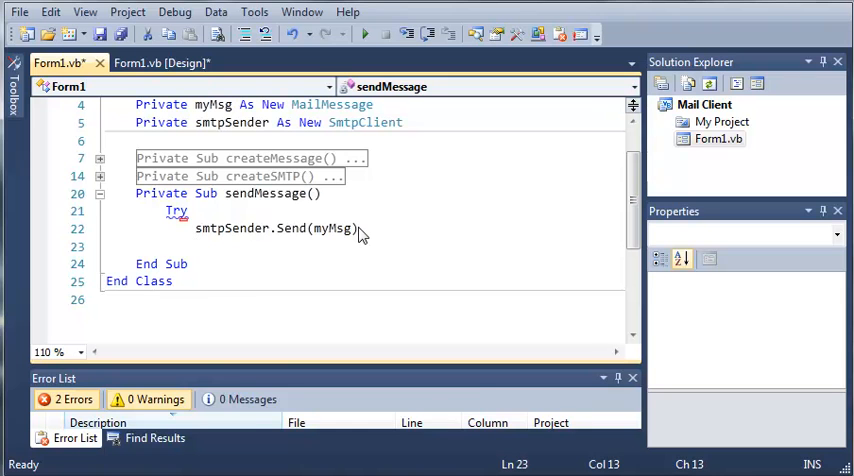
- Complete the block with Catch ex As Exception and End Try
type("Catch e")
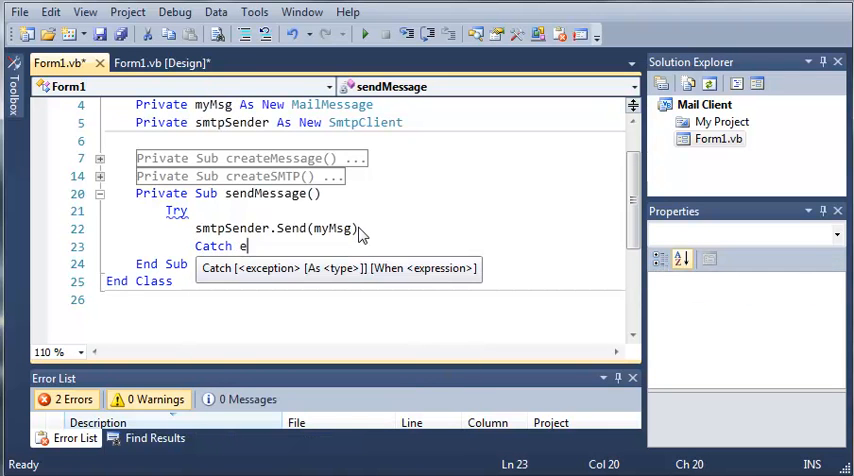
type("x As Exception")
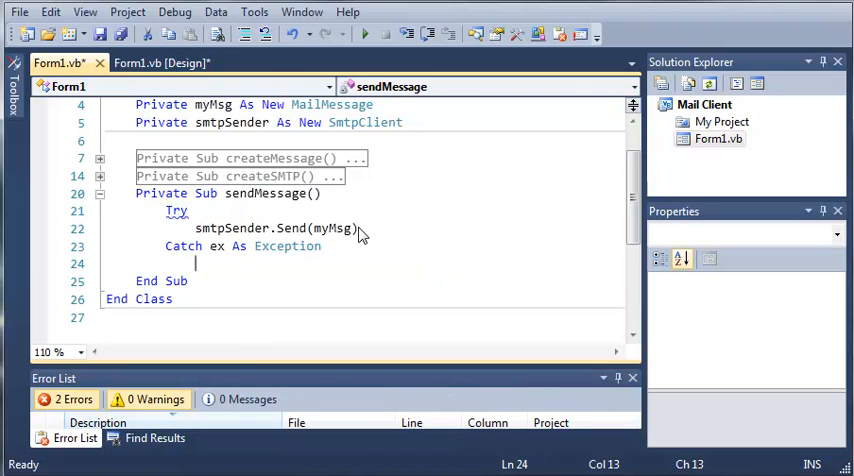
type("End")
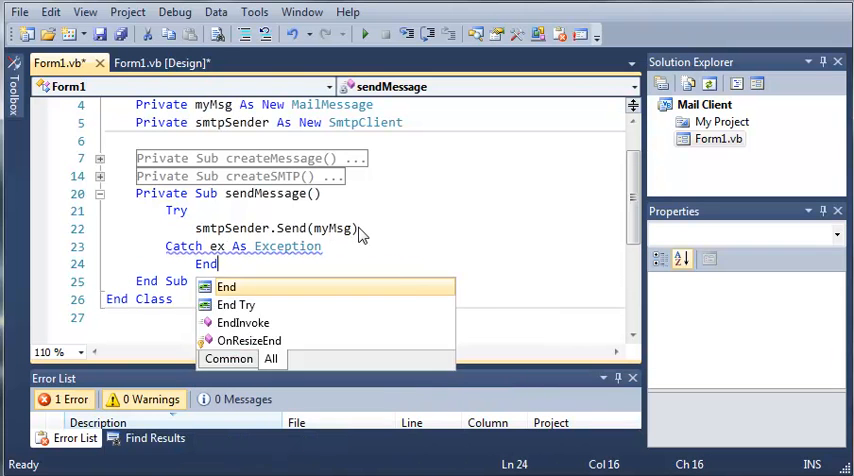
type("Try")
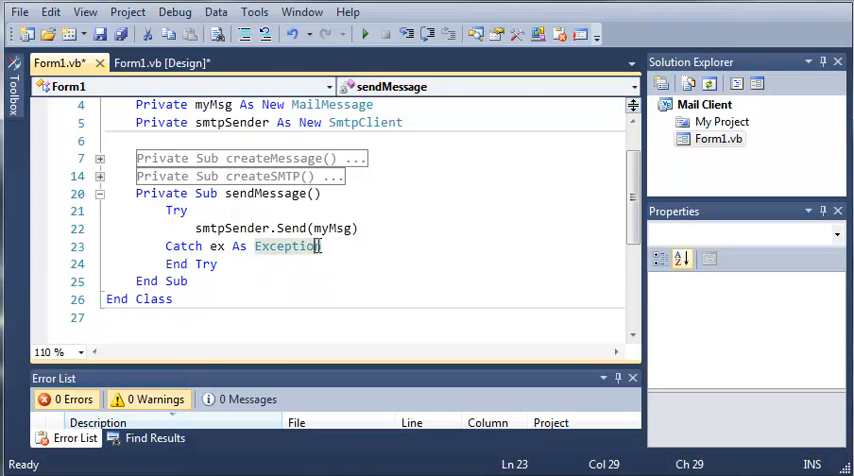
- Show MessageBox.Show(ex.ToString()) in the Catch branch and collapse the finished sendMessage routine
type("M")
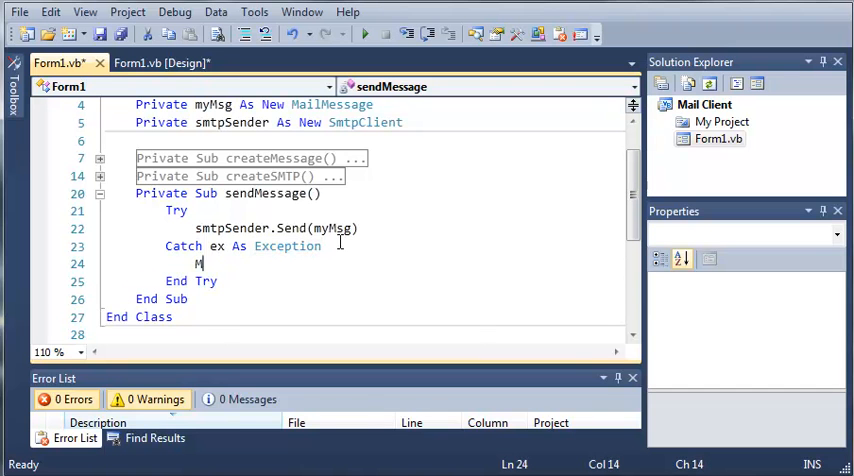
type("essageBox.Sho")
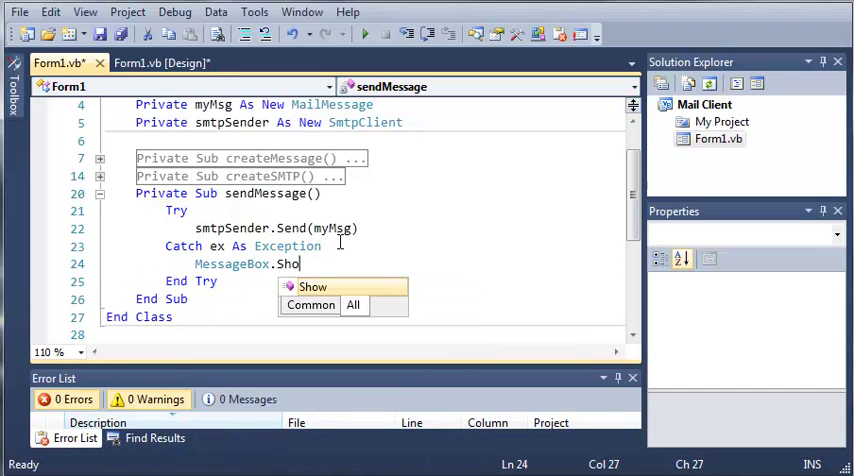
type("w(ex.")
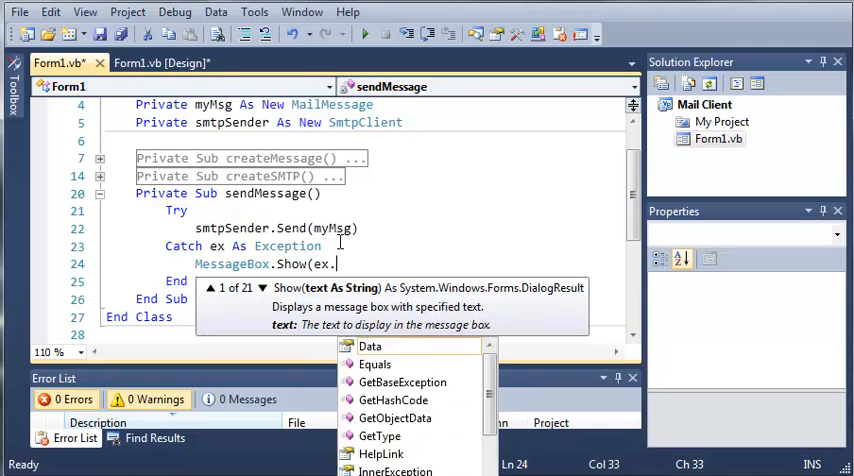
type("ToStrin")
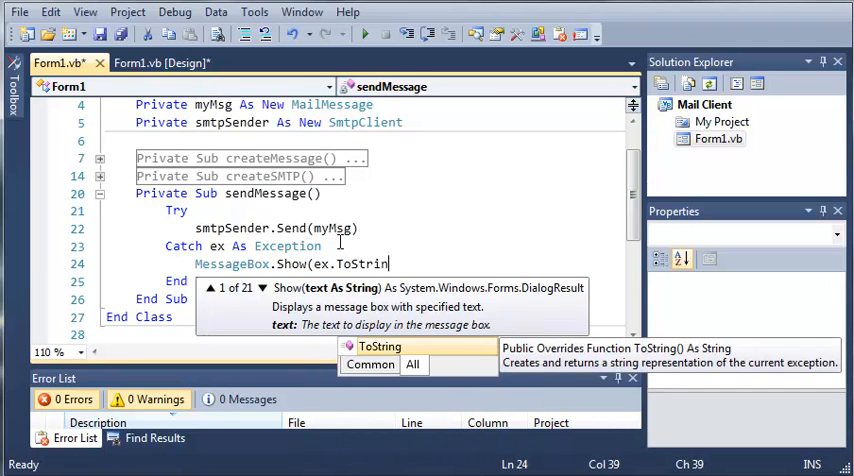
type("()")
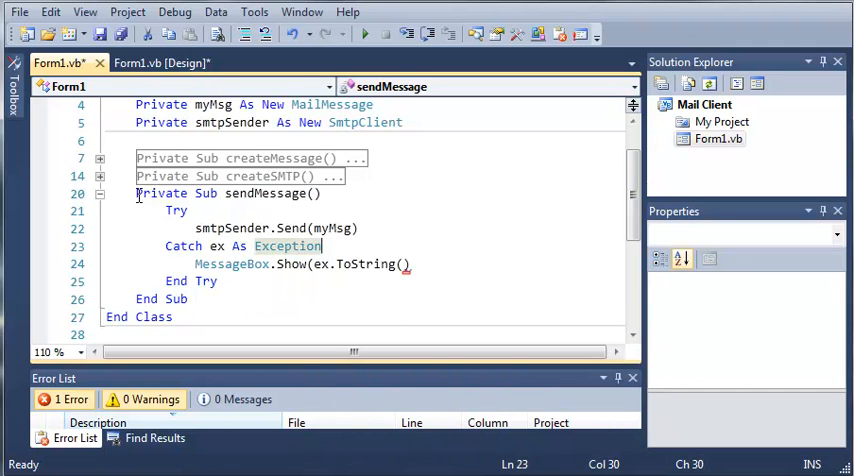
left_click(412, 264)
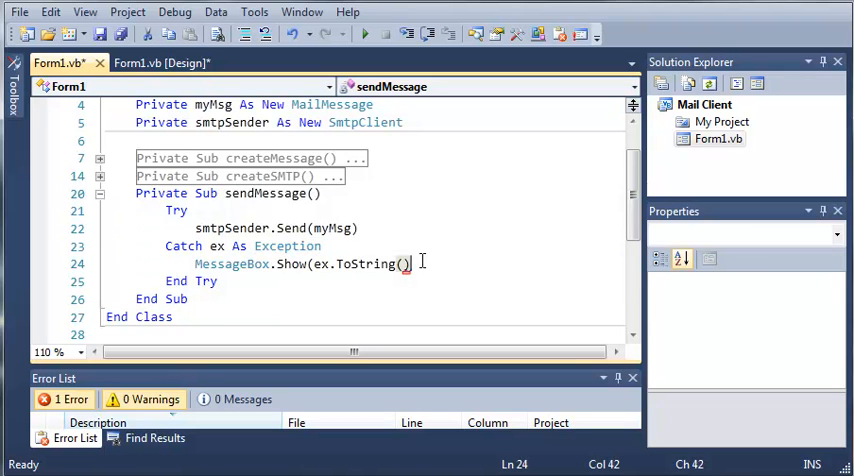
left_click(98, 192)
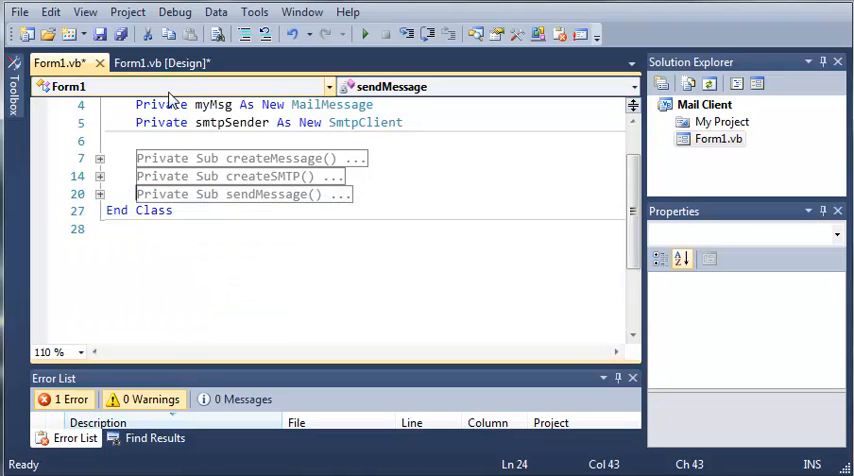
- Create btnSend_Click from the Send button calling createMessage(), createSMTP() and sendMessage()
left_click(160, 62)
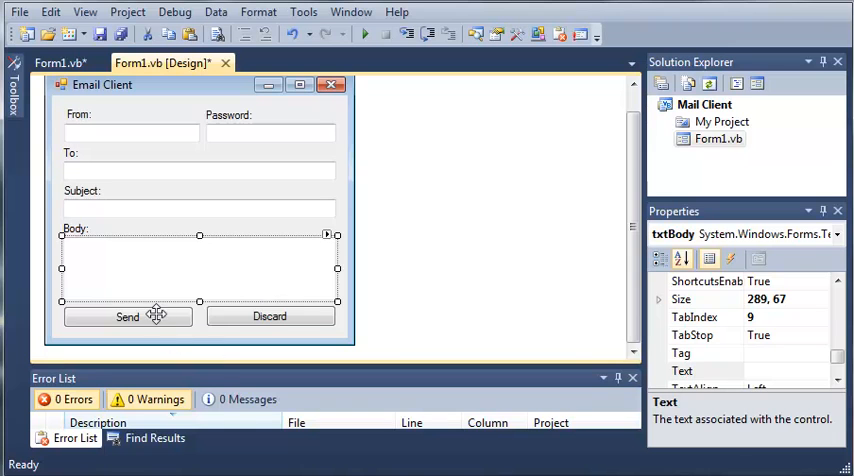
double_click(128, 316)
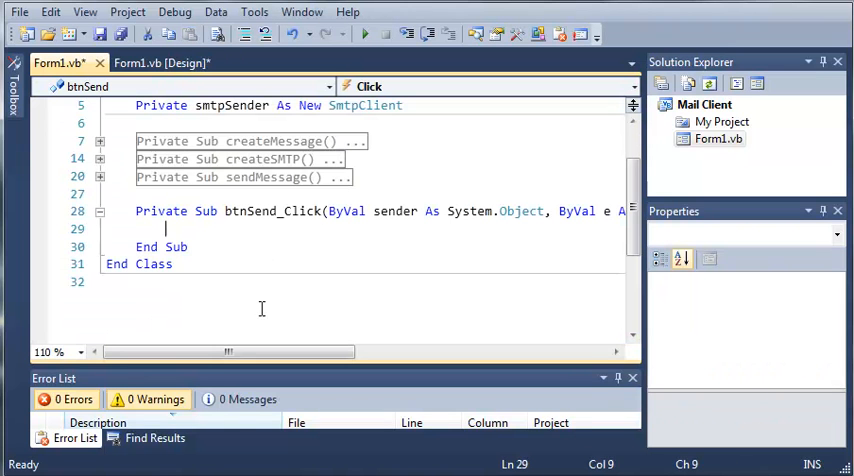
mouse_move(196, 230)
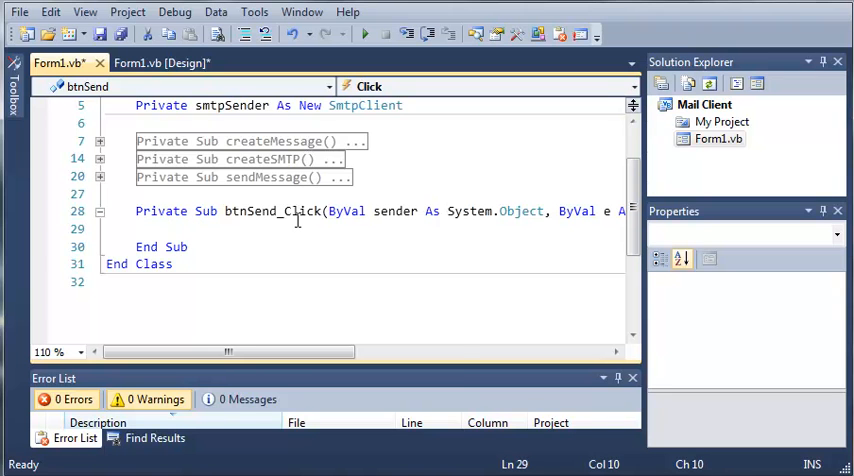
type("createMessage(")
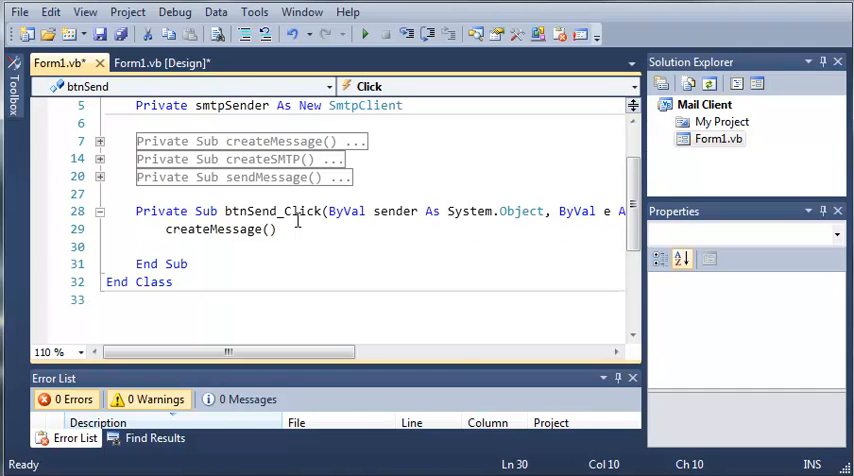
type("createSm")
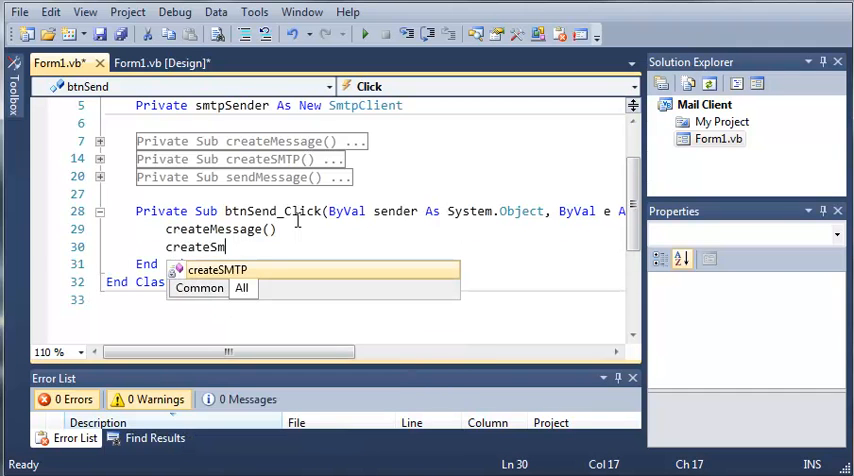
key("Enter")
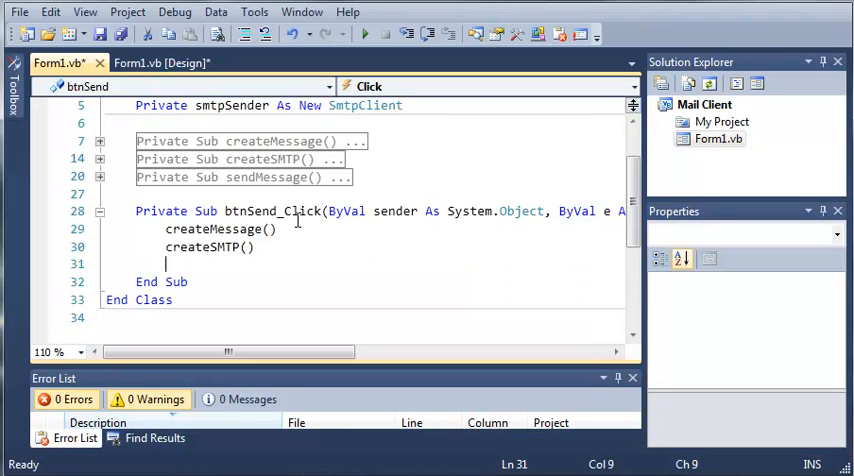
type("sendMessage(")
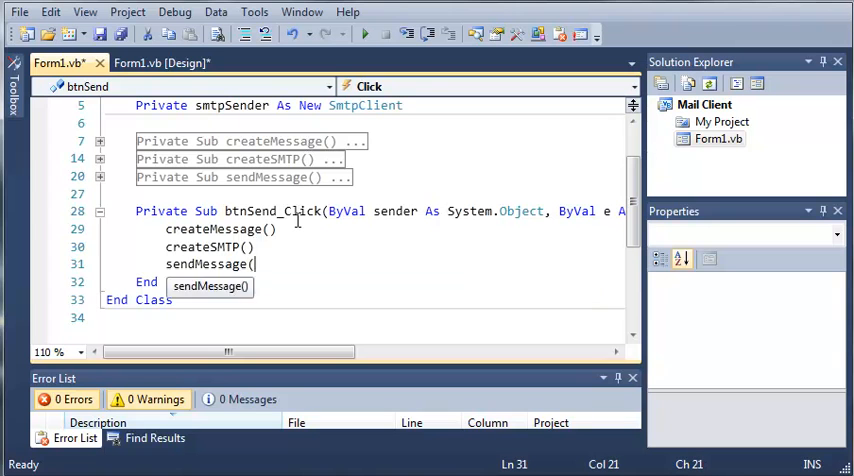
type(")")
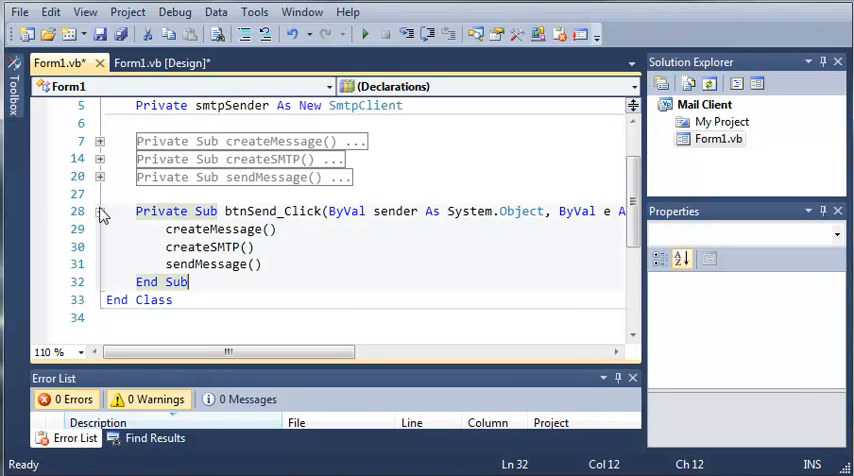
- Create the Discard button's handler and add Clear() calls for the email text boxes
left_click(160, 64)
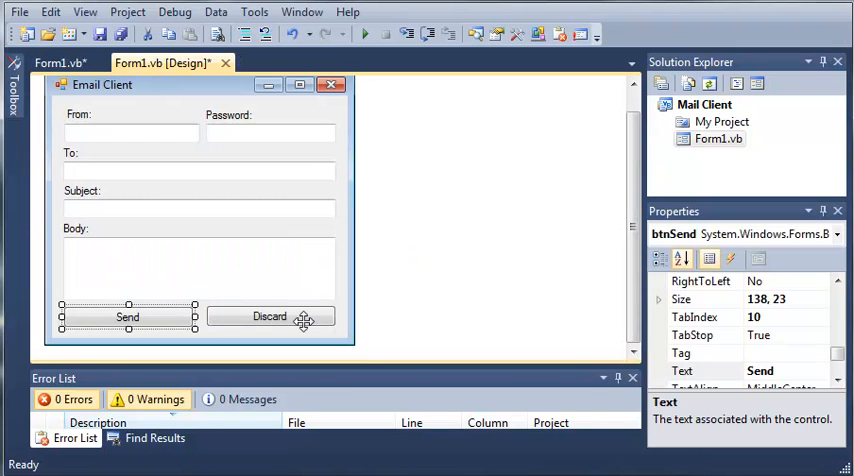
double_click(268, 316)
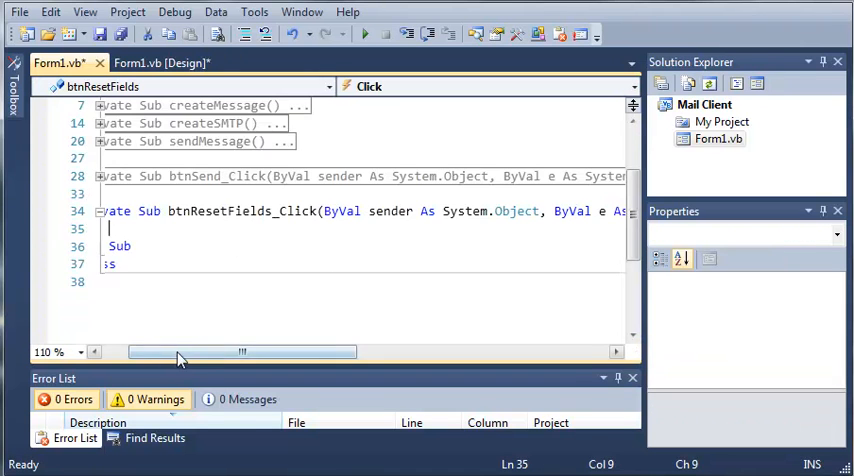
type("txt")
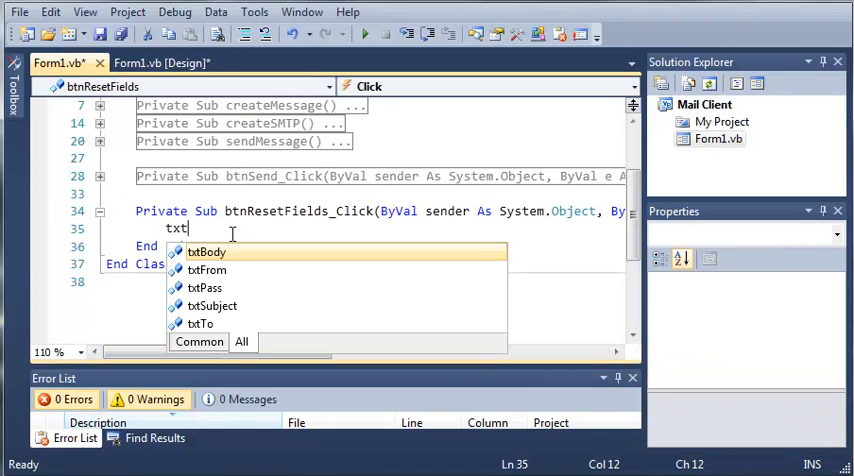
type("Body.Clear(")
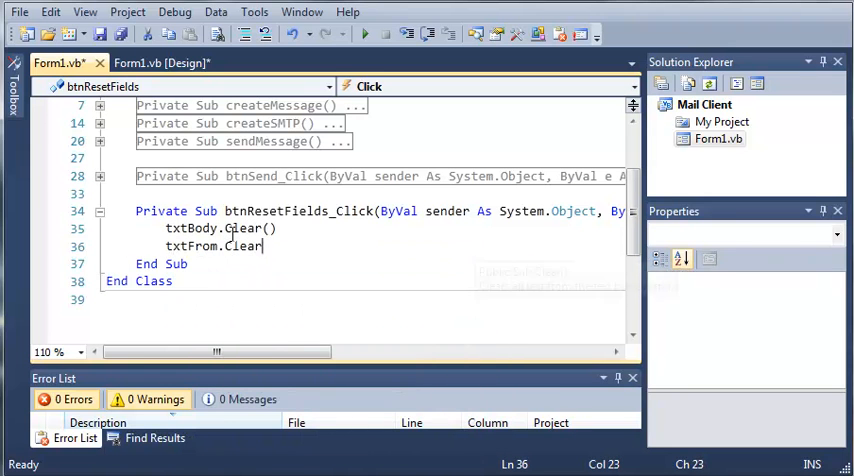
type("txtPass.Clear(")
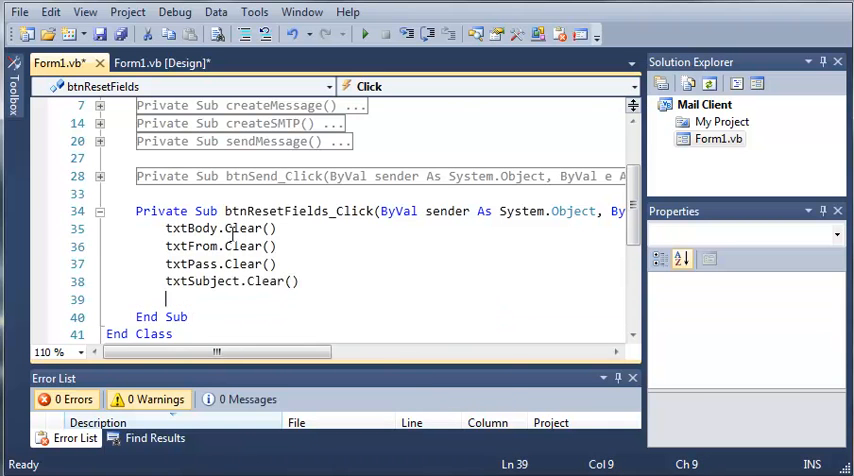
type("txtBody.Cl")
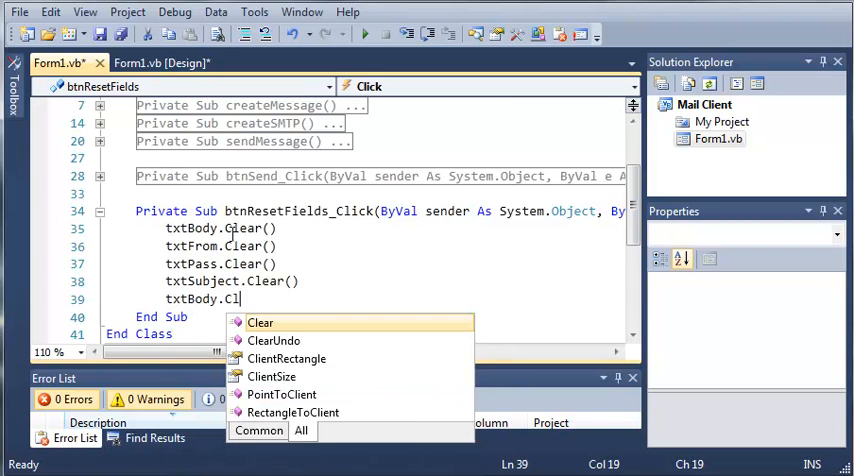
type("e")
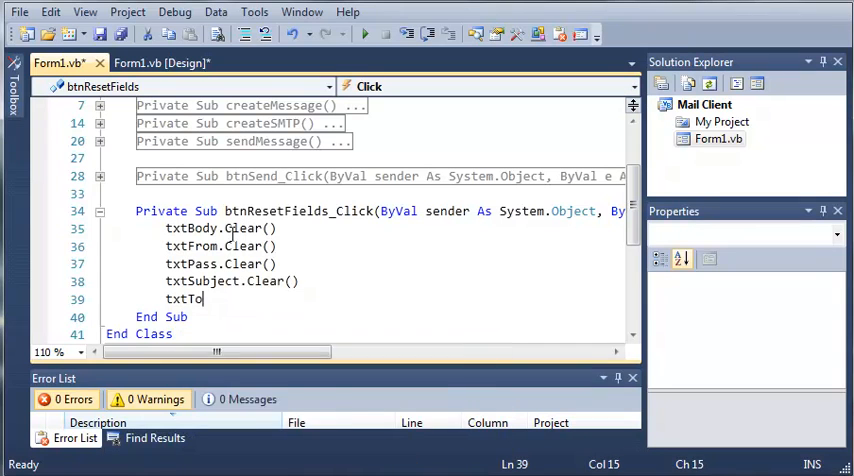
type(".Clear()")
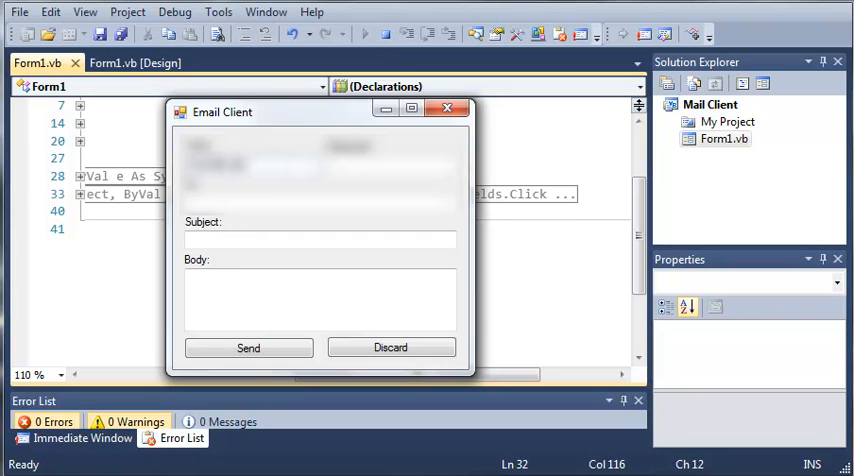
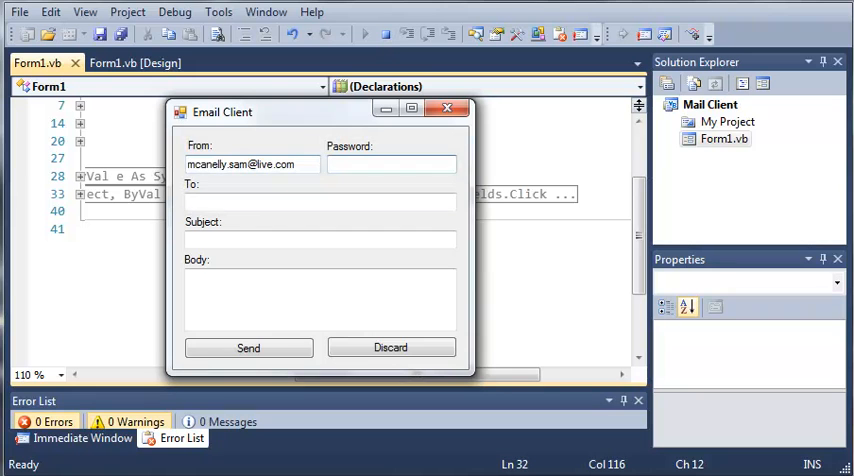
mouse_move(344, 144)
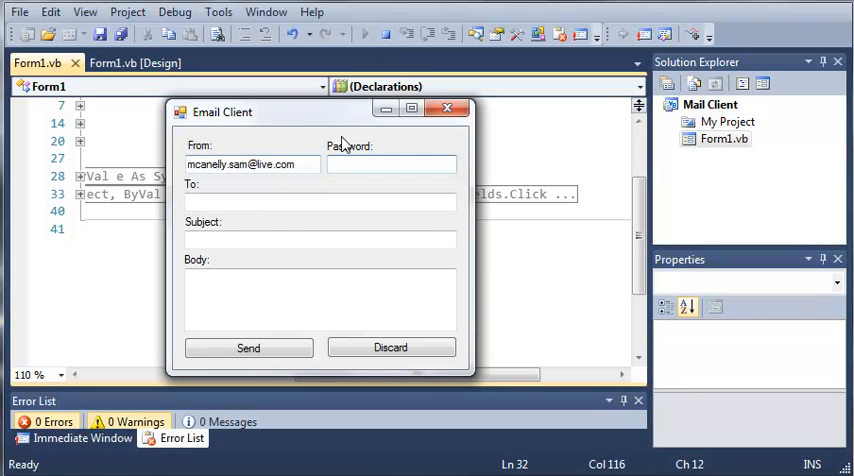
left_click(448, 108)
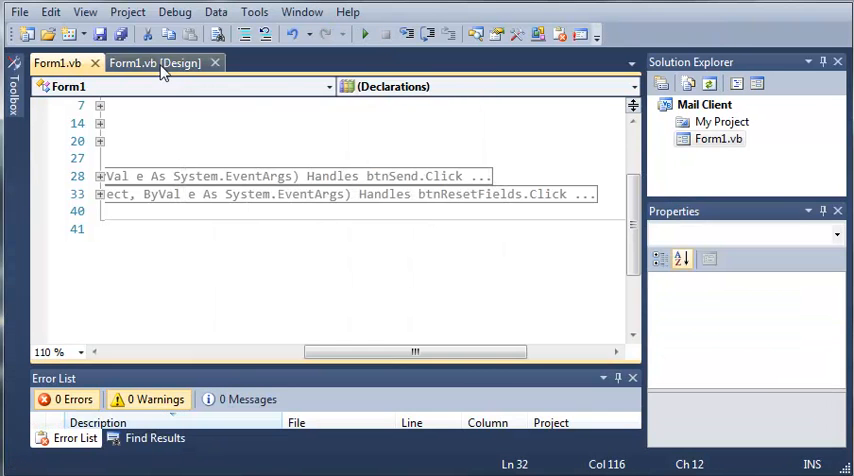
- Set the txtPass box's PasswordChar property to * in the designer
left_click(152, 60)
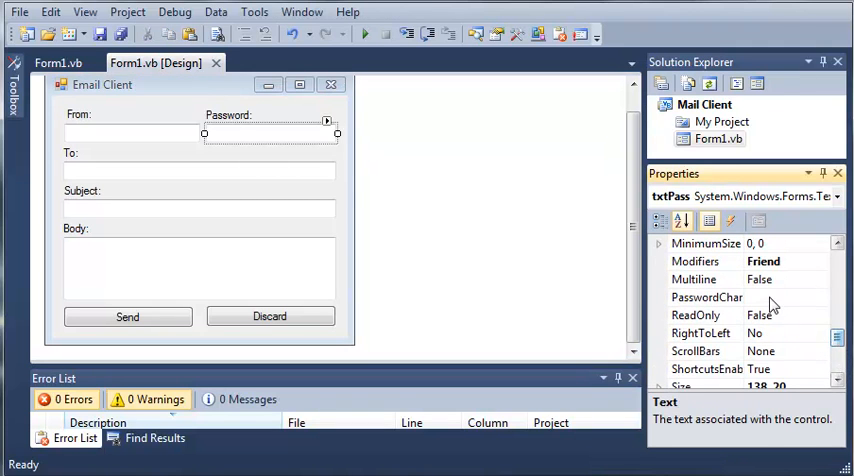
left_click(704, 296)
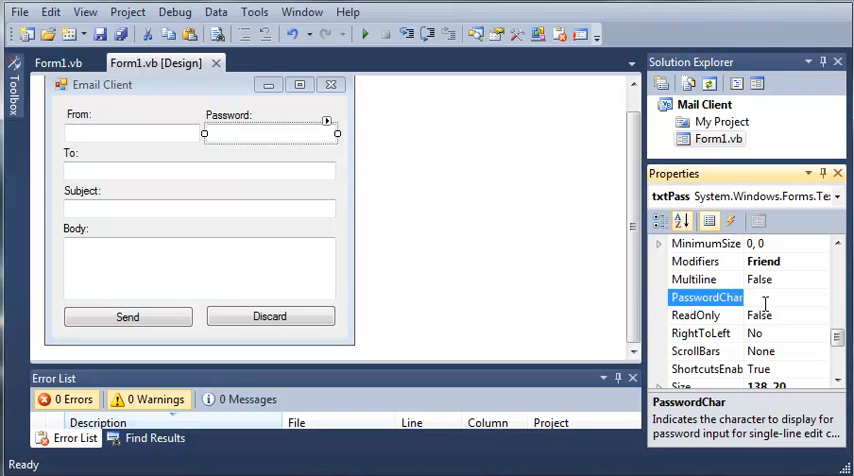
type("*")
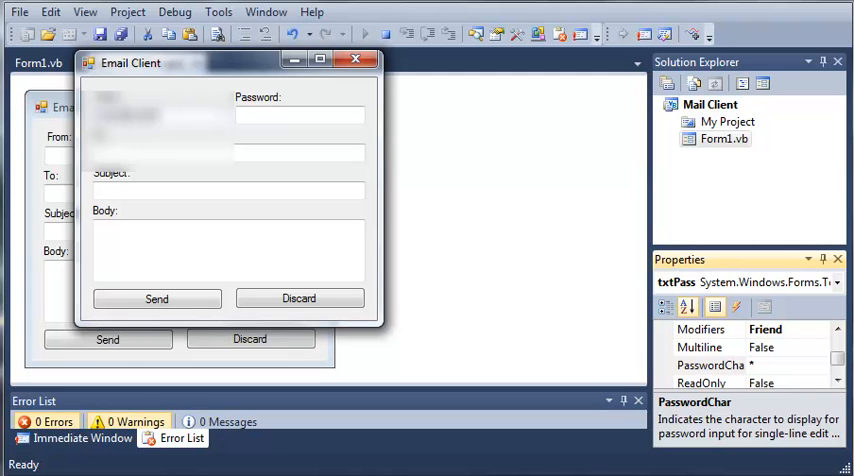
- Fill the running form with subject Visual Basic Email and body Turtles, then send it
left_click(300, 114)
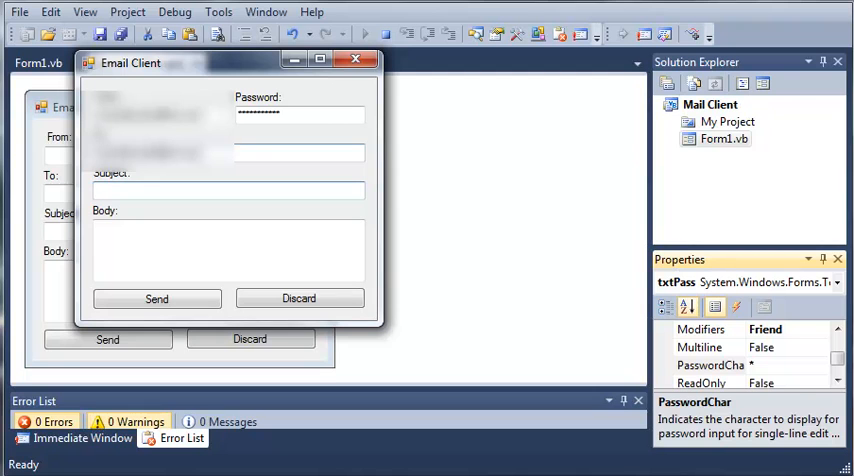
type("V")
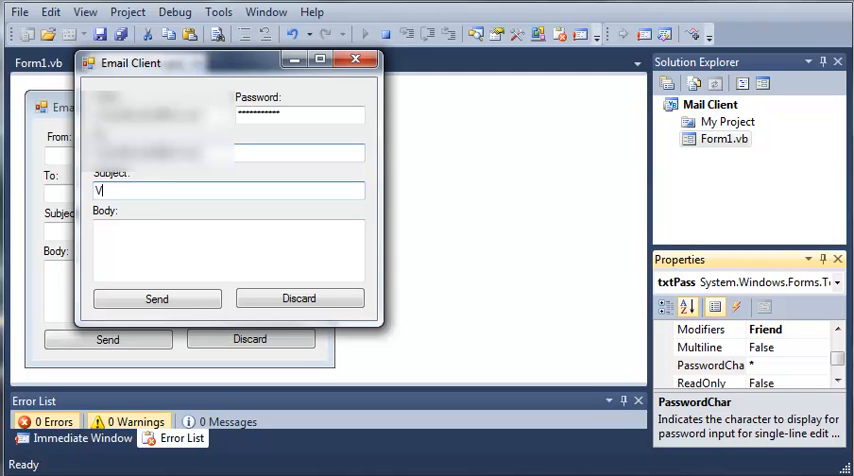
type("isual Basic M")
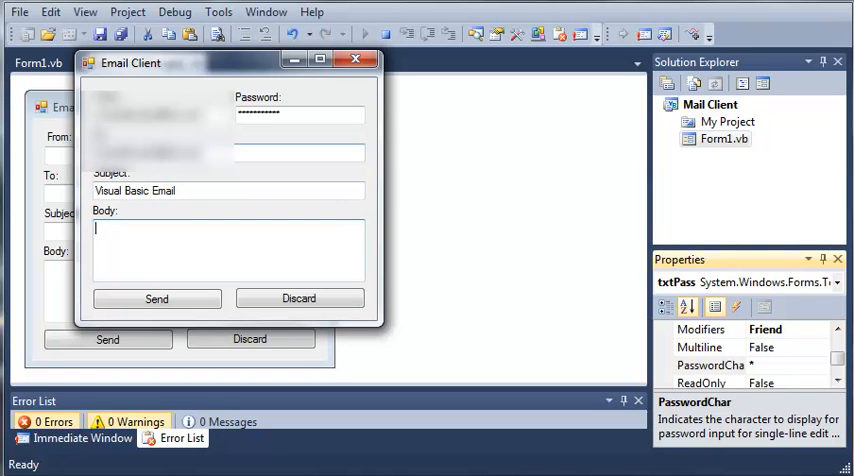
type("Turl")
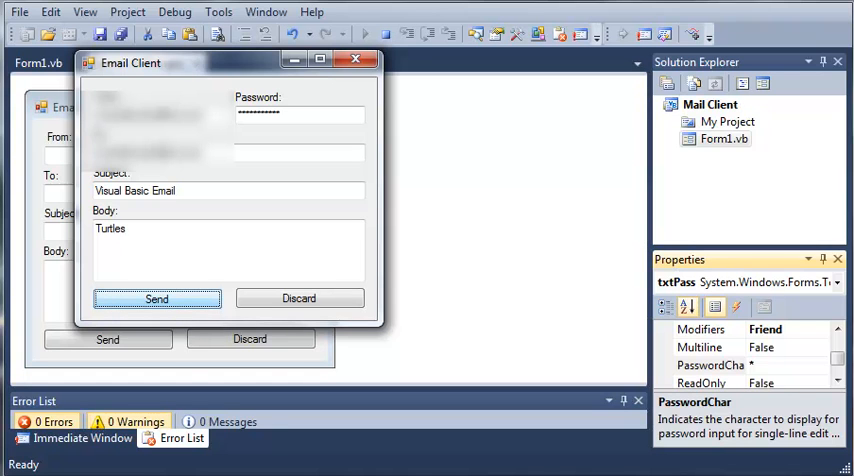
mouse_move(188, 338)
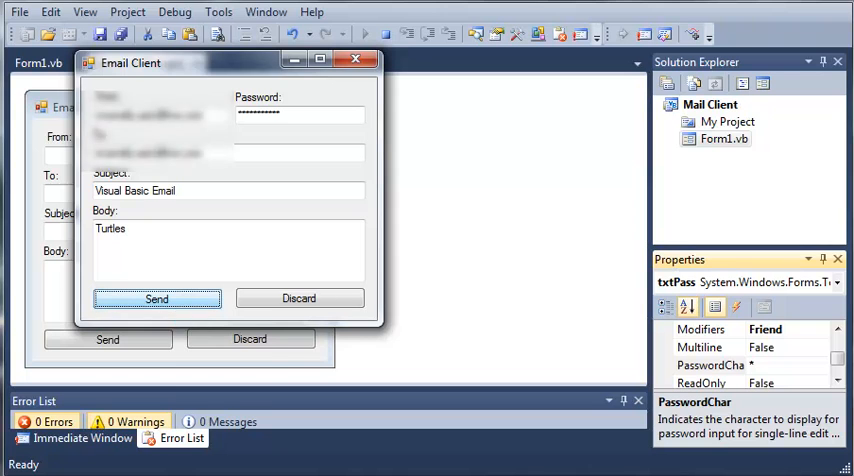
left_click(156, 300)
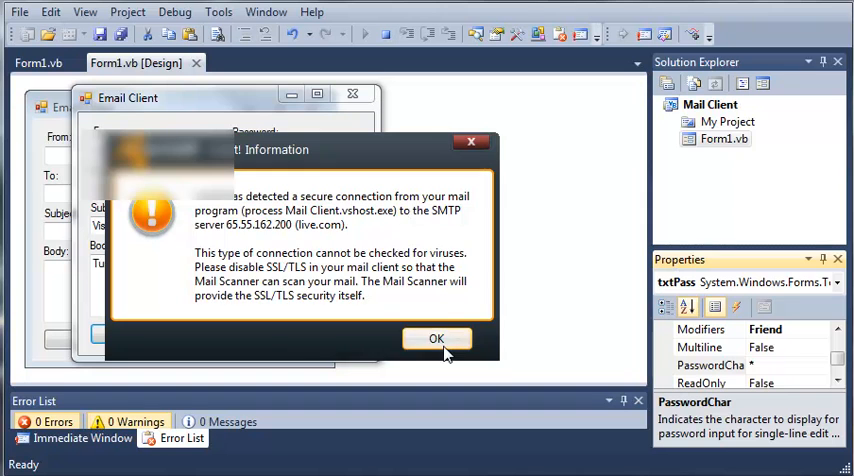
- Dismiss the secure-connection warning and return to Form1's code view
left_click(436, 338)
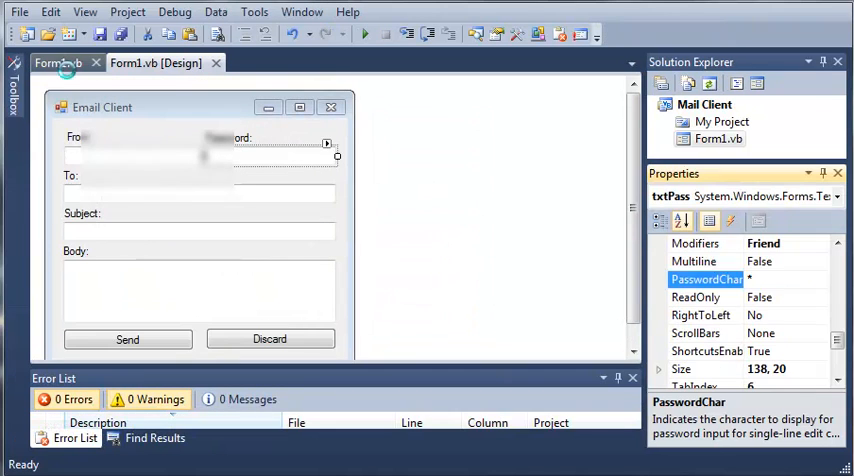
left_click(56, 64)
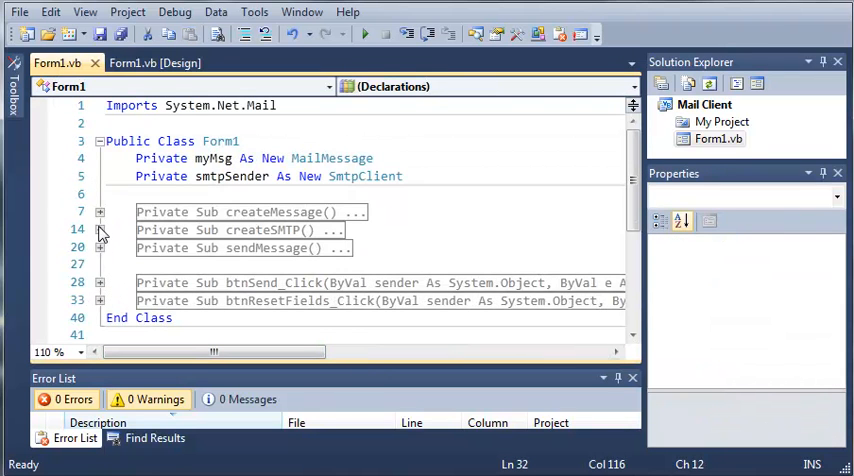
- Expand createSMTP and change smtpSender.EnableSsl to False
left_click(100, 232)
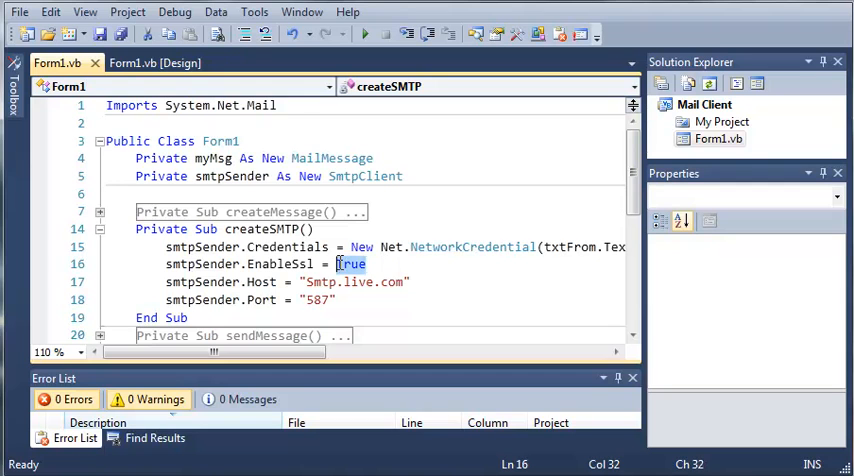
type("False")
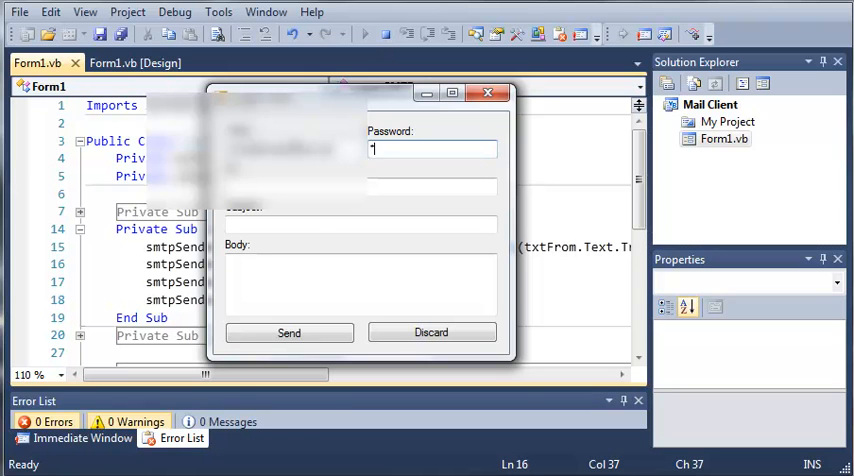
- Enter the account password into the relaunched email client's Password field
type("password")
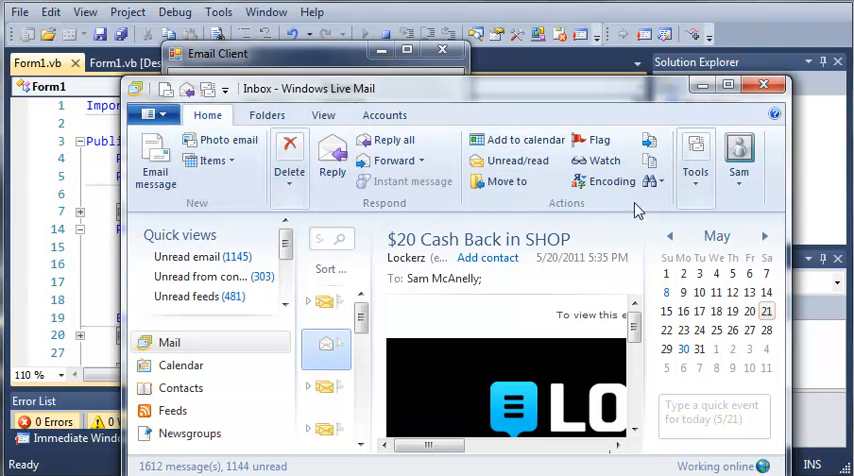
mouse_move(738, 160)
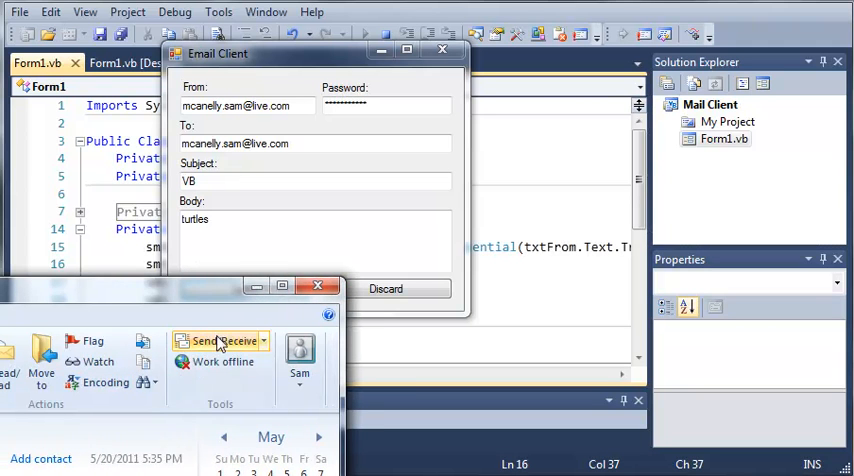
mouse_move(218, 340)
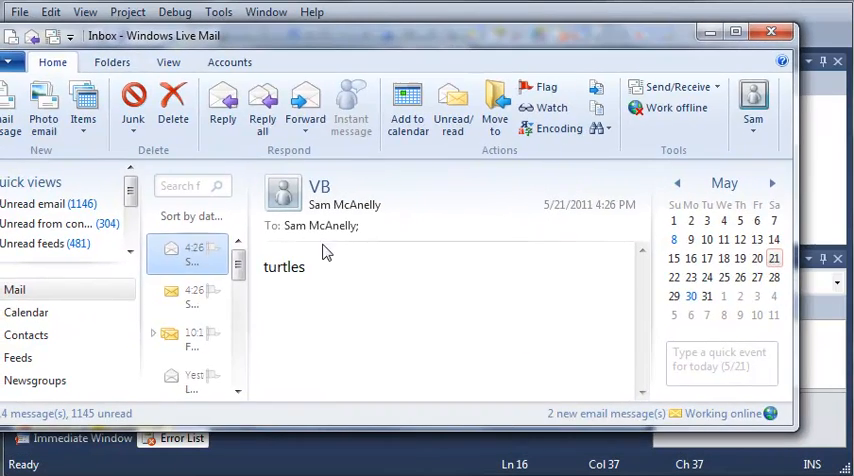
- Open the received Visual Basic Email message and select its Turtles body text
double_click(284, 268)
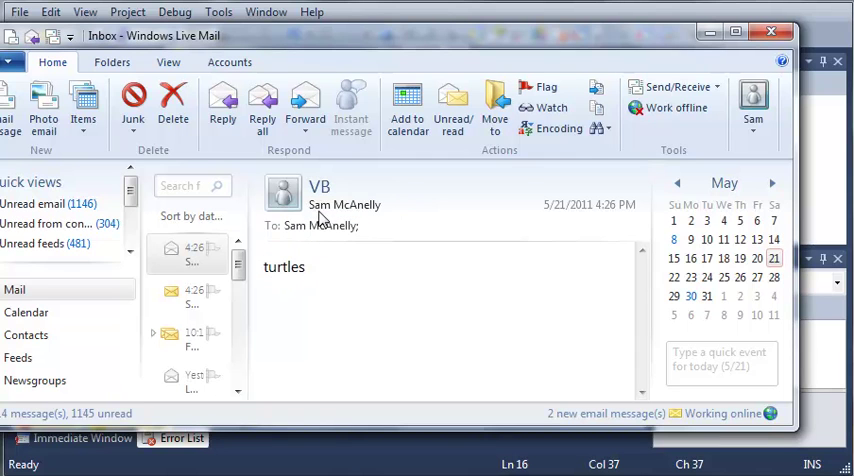
double_click(284, 268)
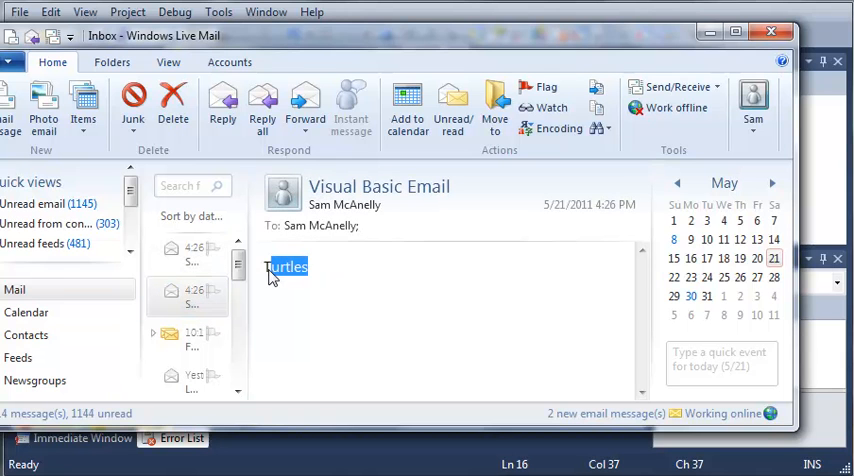
mouse_move(304, 104)
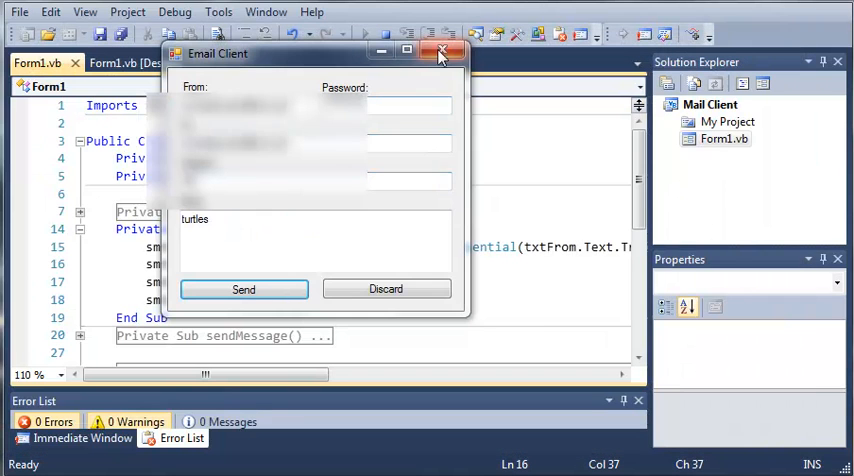
- Close the running Email Client, return to Form1.vb code and collapse the createSMTP routine
left_click(440, 52)
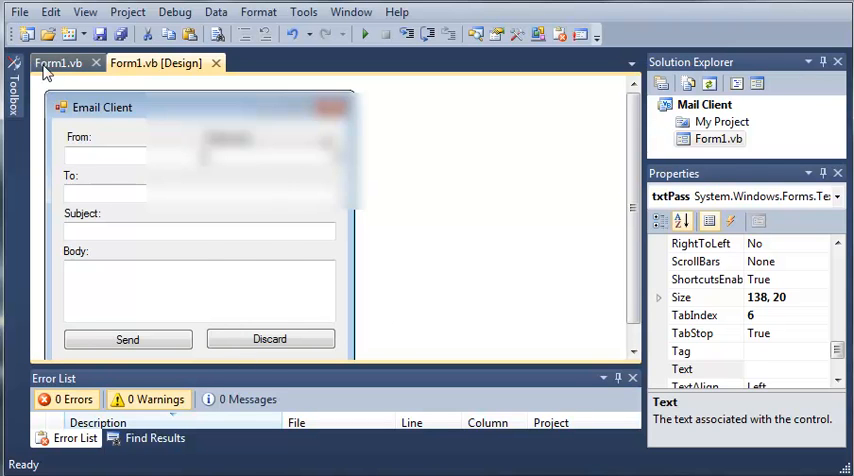
left_click(58, 64)
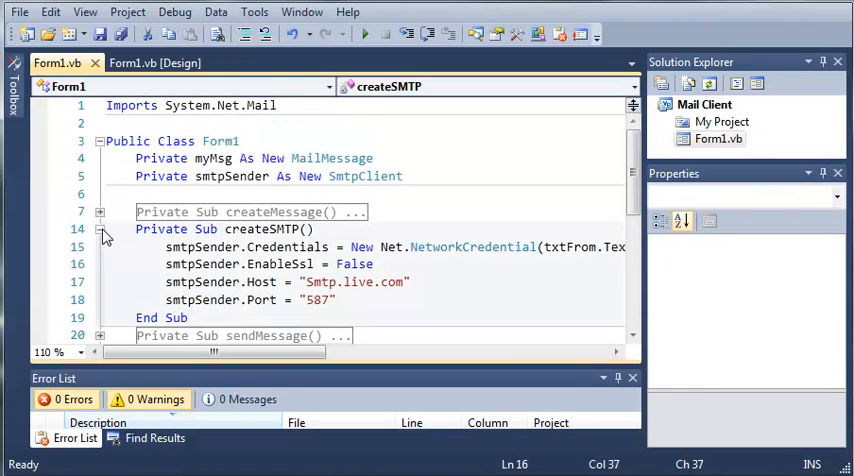
left_click(100, 228)
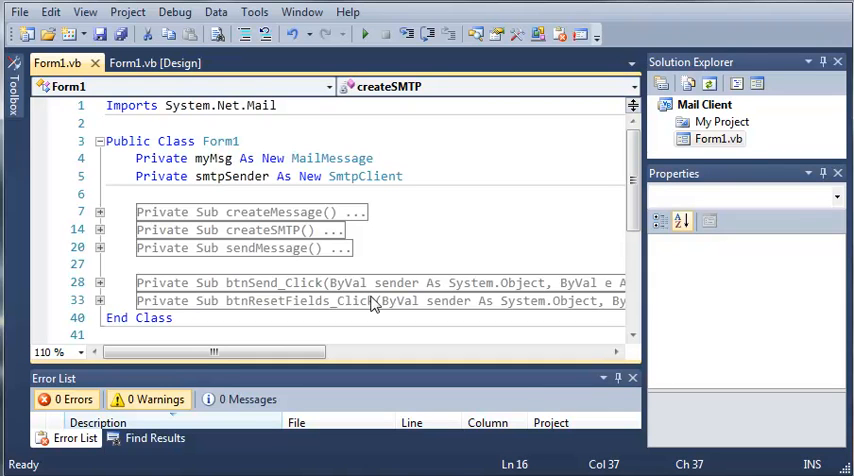